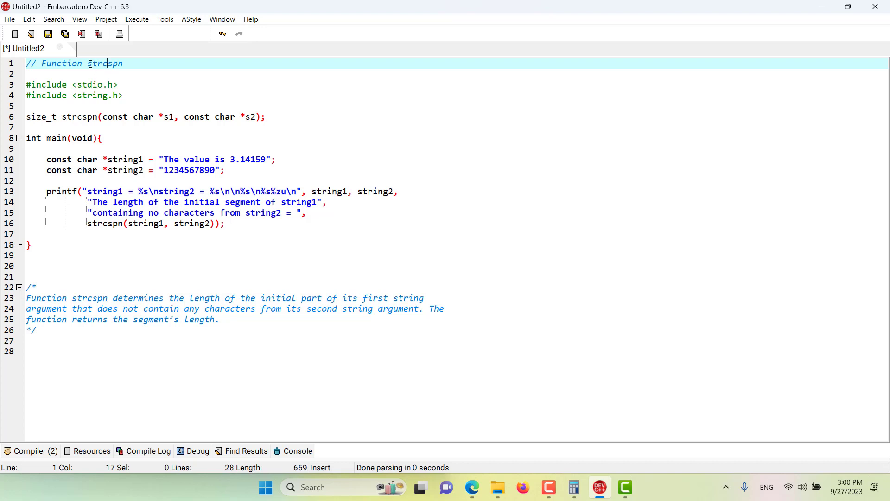
# Highlight strcspn, its size_t return type, the const char *s1 parameter and string1's non-digit start.
pyautogui.doubleClick(104, 63)
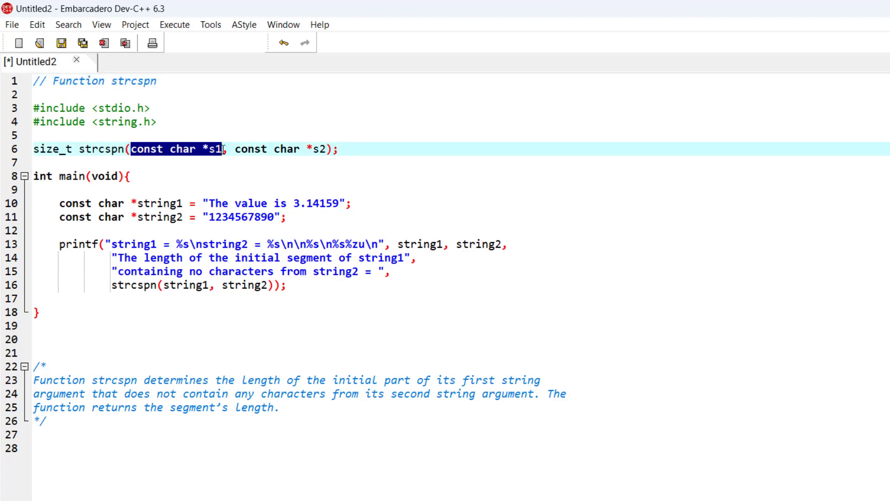
pyautogui.doubleClick(214, 148)
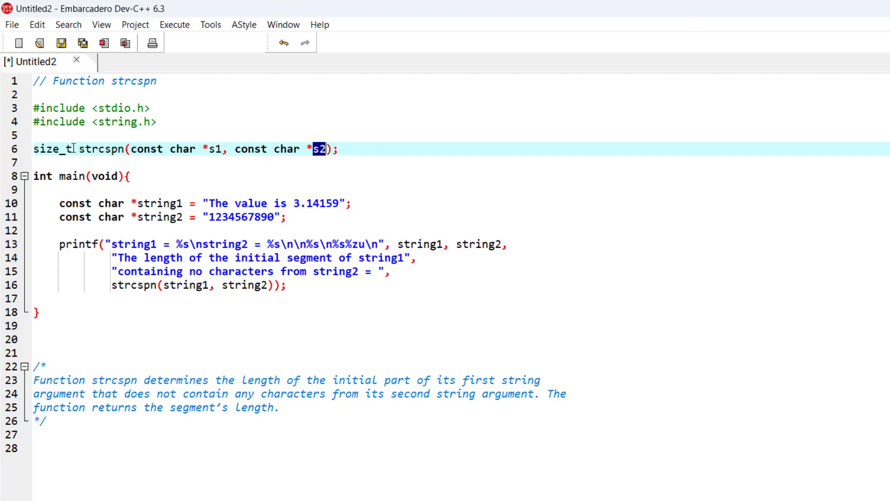
pyautogui.doubleClick(51, 149)
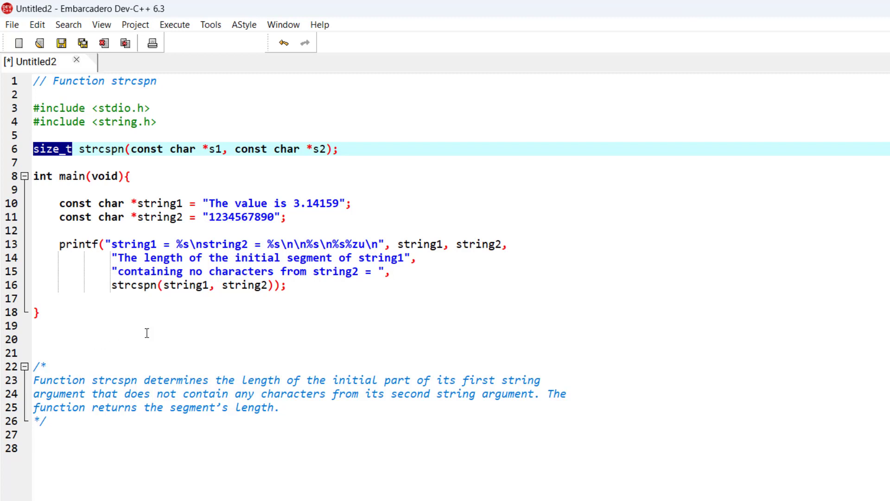
pyautogui.moveTo(357, 379)
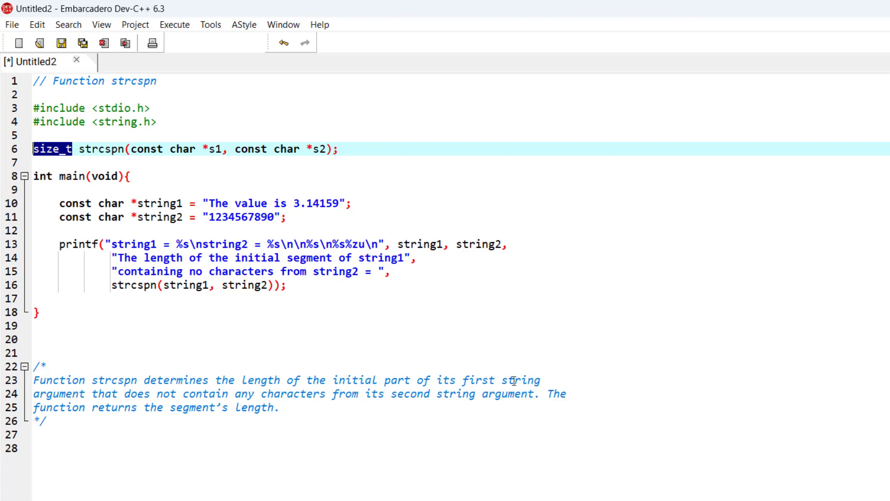
pyautogui.moveTo(200, 398)
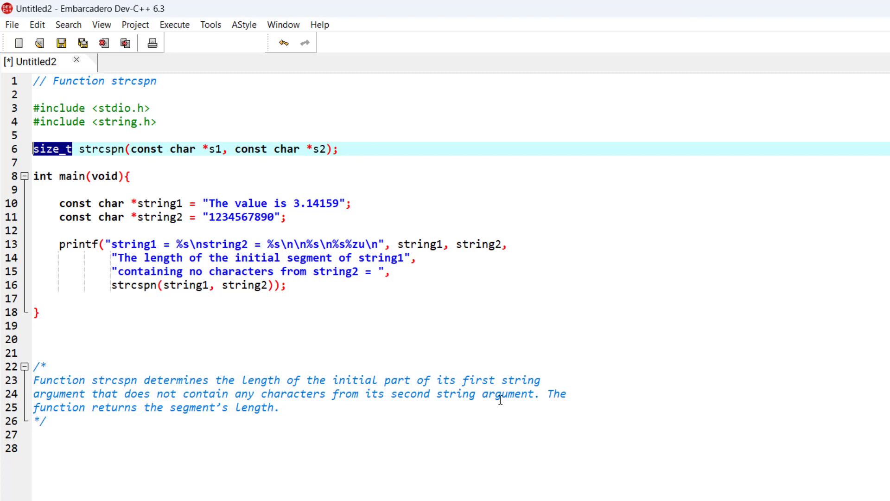
pyautogui.moveTo(460, 409)
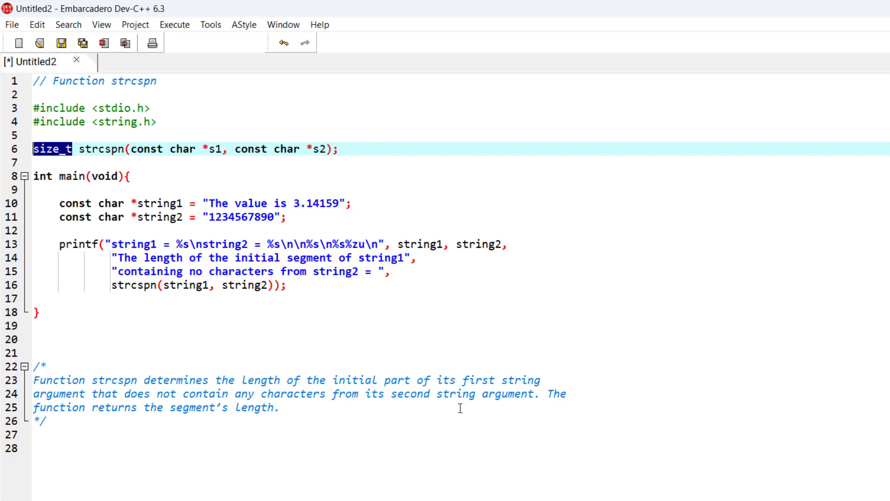
pyautogui.moveTo(251, 415)
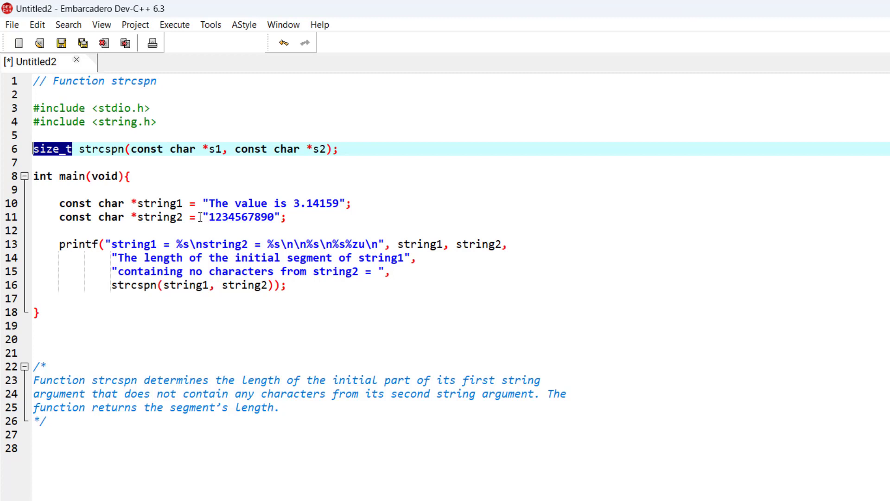
pyautogui.moveTo(221, 222)
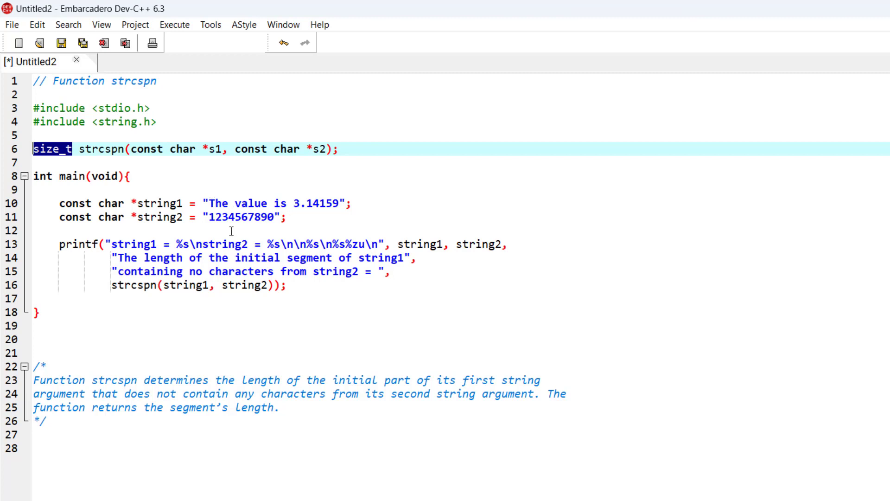
pyautogui.moveTo(205, 217)
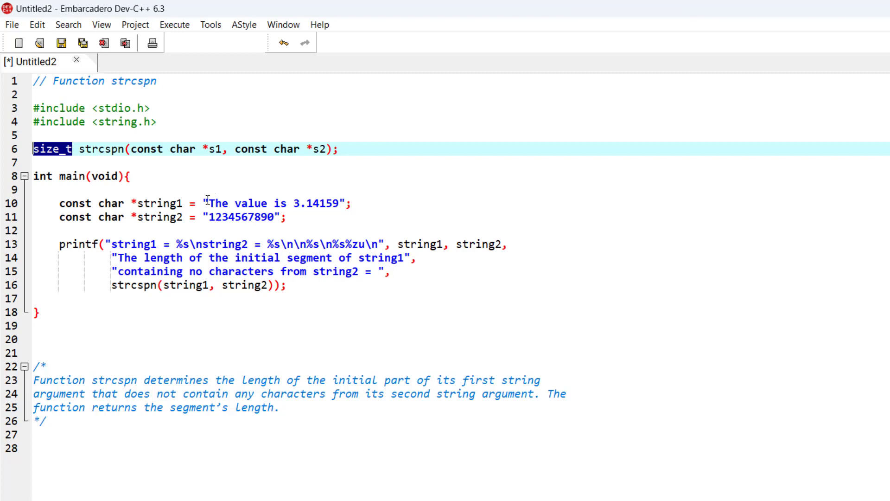
pyautogui.moveTo(239, 203)
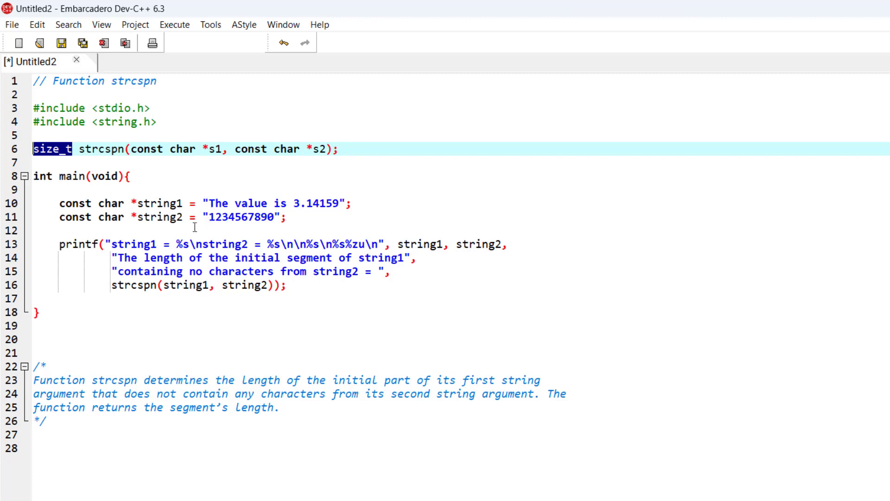
pyautogui.moveTo(206, 203)
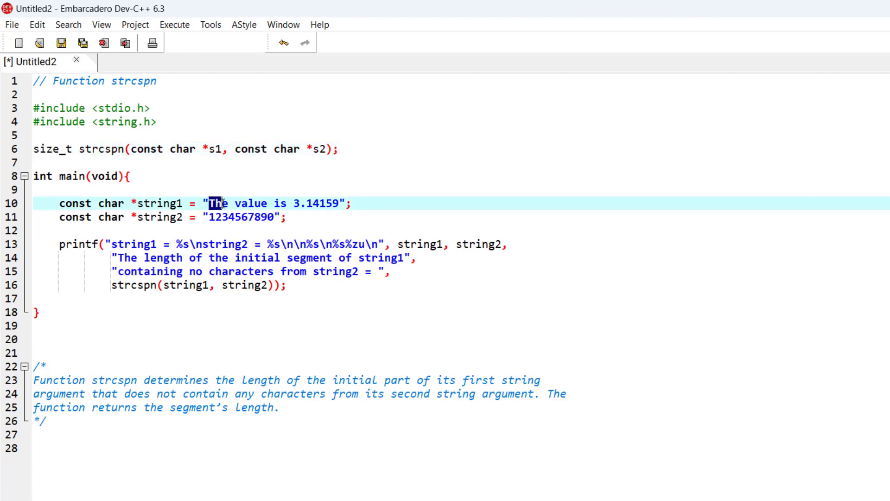
pyautogui.moveTo(219, 203); pyautogui.dragTo(244, 203)
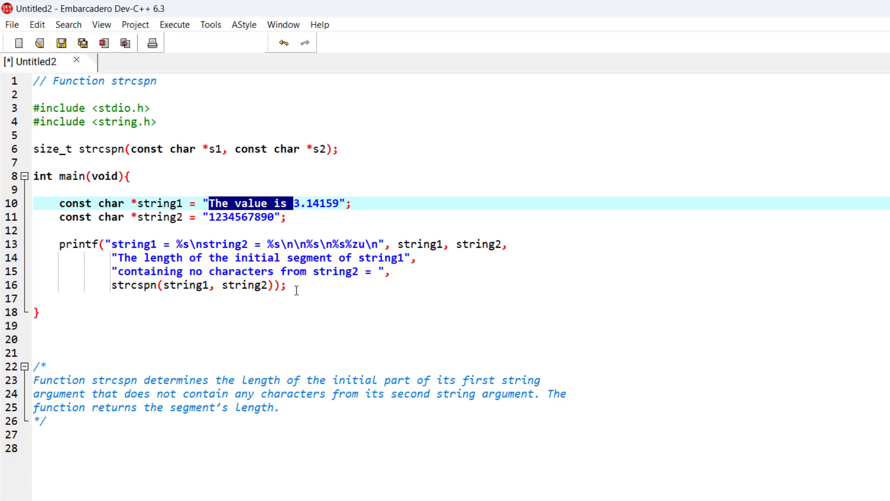
pyautogui.moveTo(274, 296)
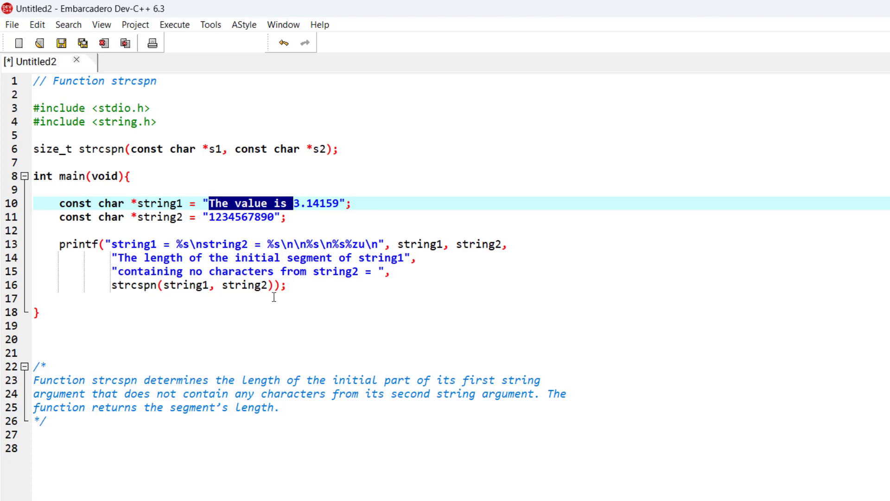
pyautogui.moveTo(182, 32)
pyautogui.write('function STRCSPN.c')
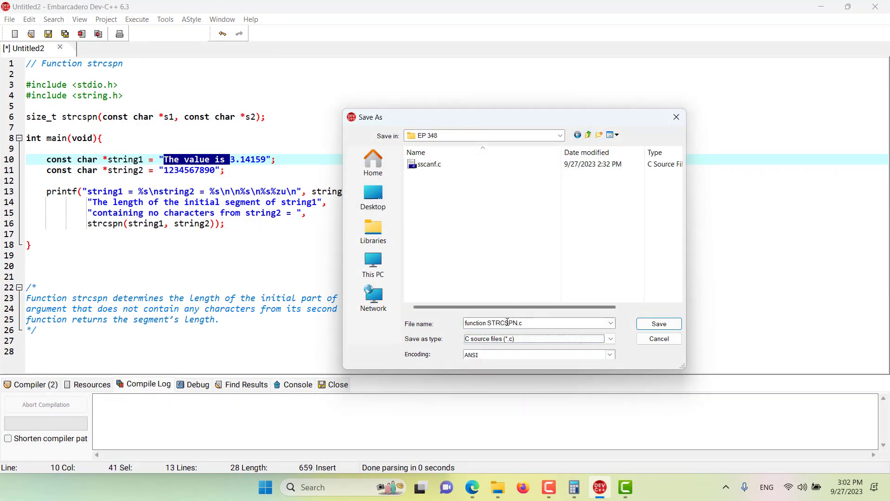
# Save the source as function STRCSPN.c so it compiles and runs.
pyautogui.click(658, 324)
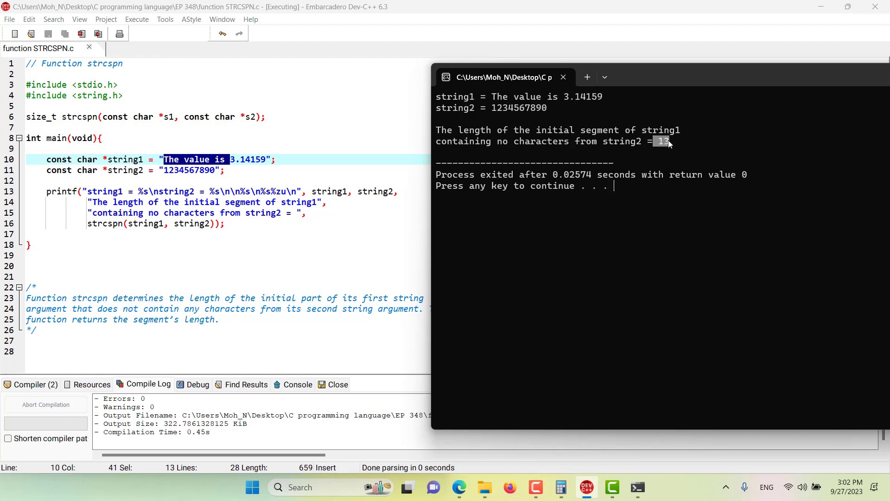
pyautogui.moveTo(502, 101)
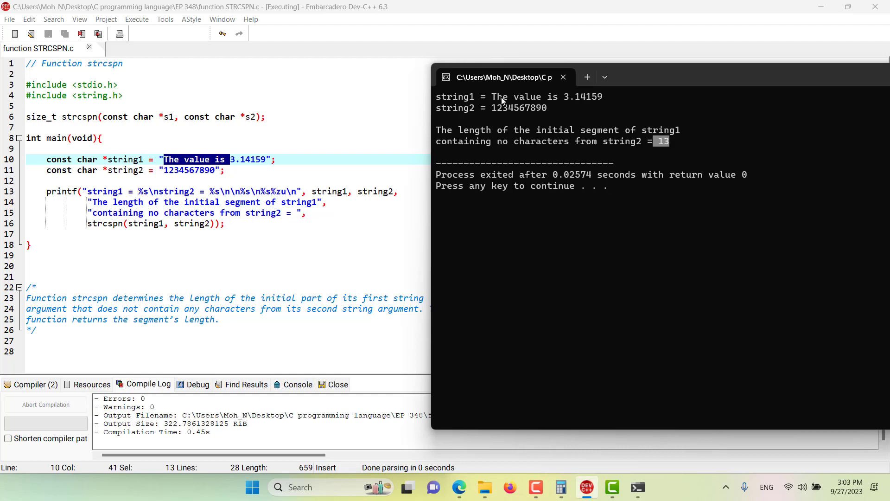
pyautogui.moveTo(485, 246)
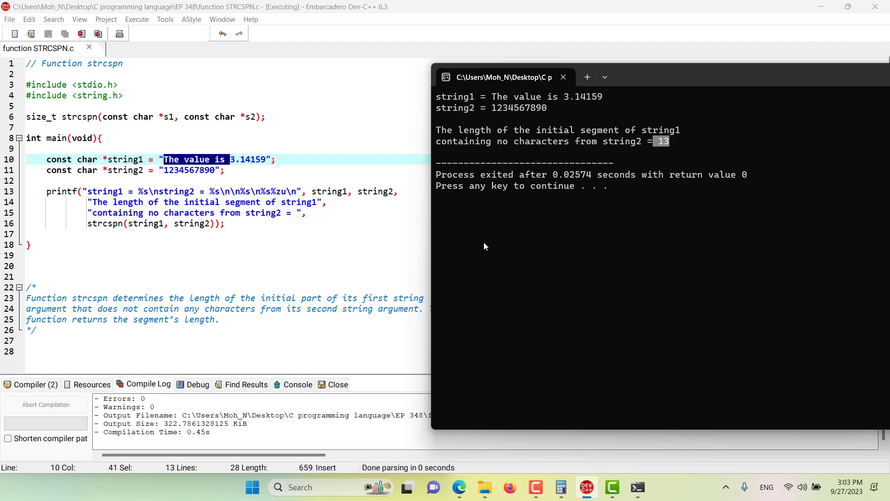
pyautogui.moveTo(681, 74)
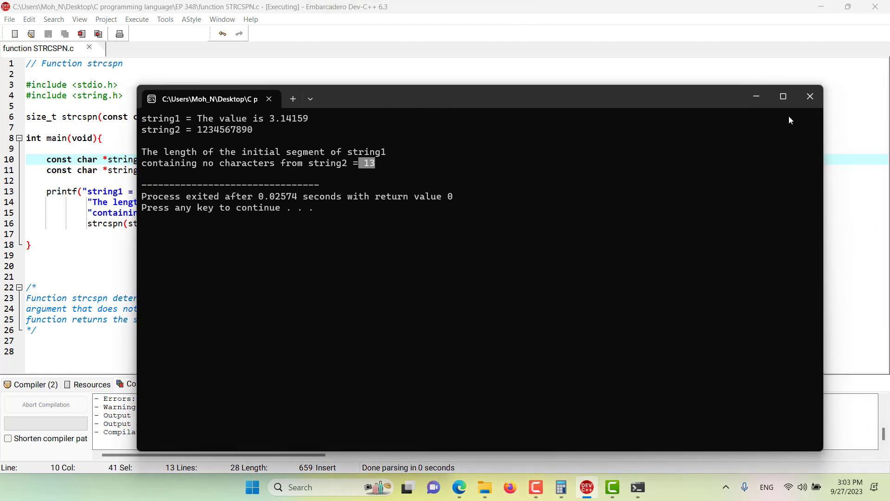
pyautogui.moveTo(810, 96)
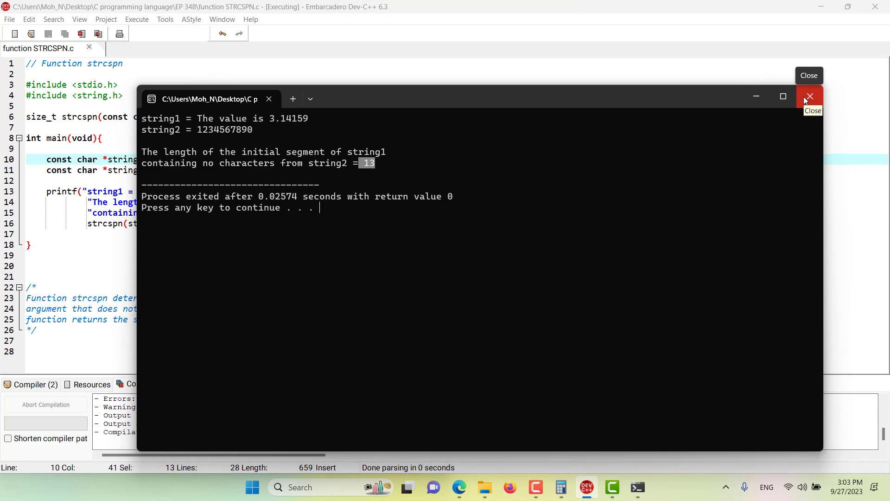